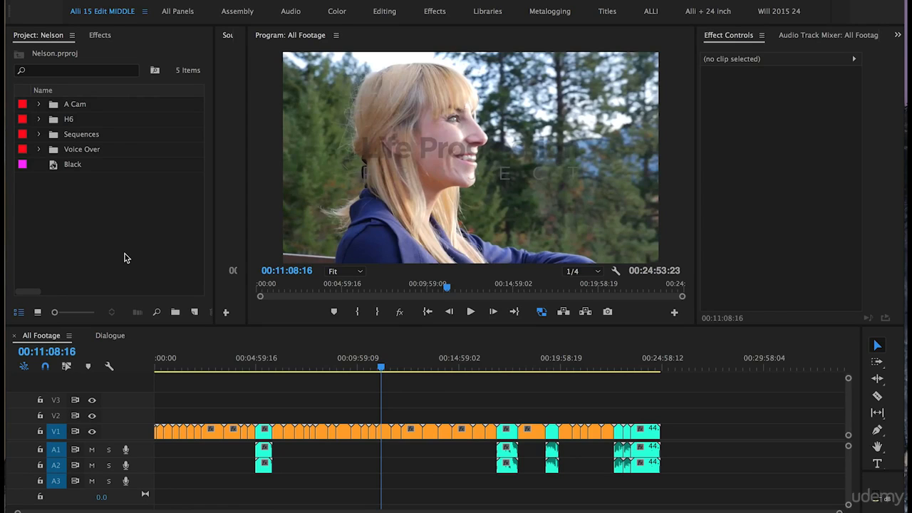
mouse_move(180, 279)
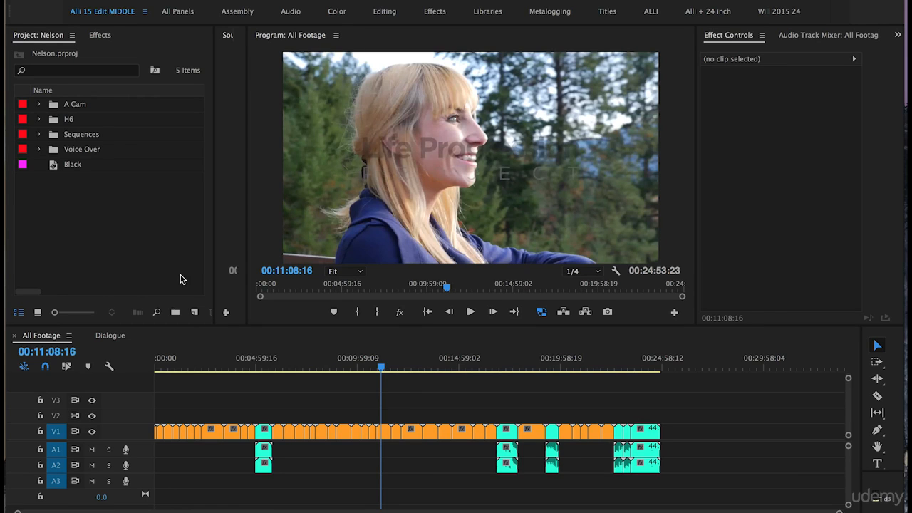
mouse_move(197, 316)
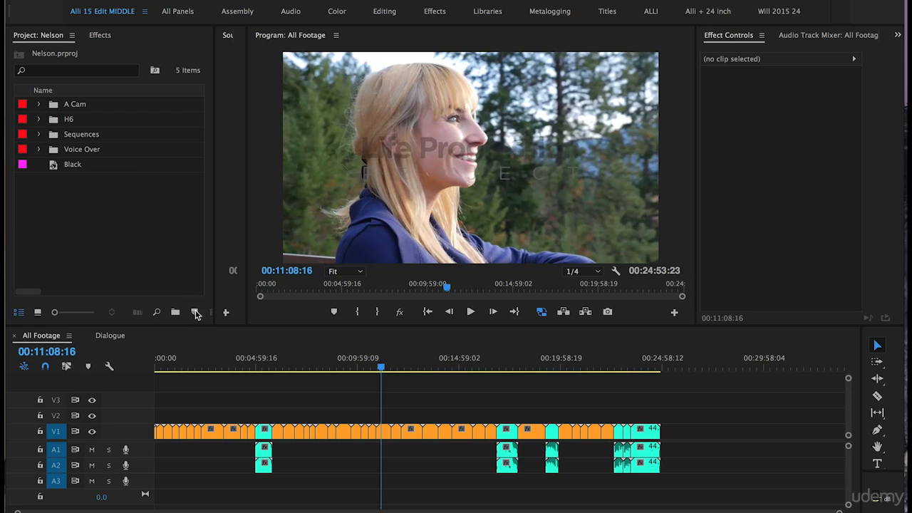
mouse_move(184, 290)
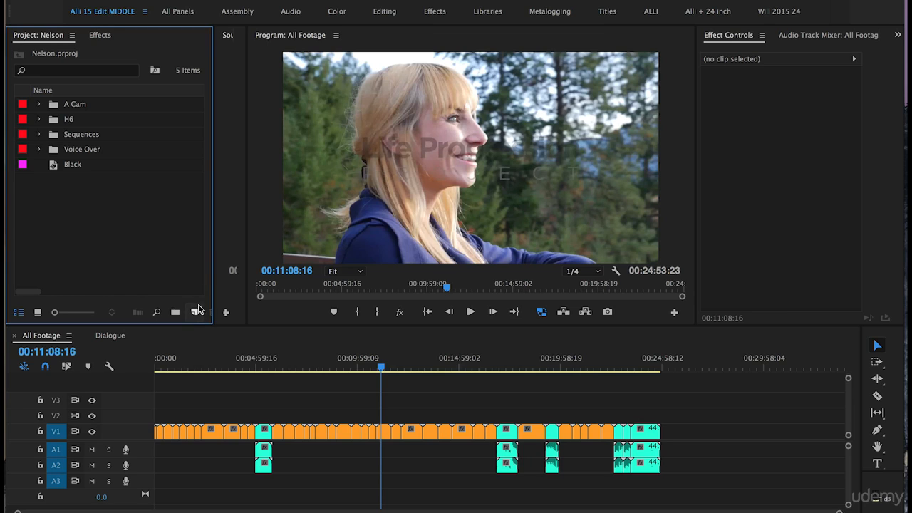
Create a new sequence from the Project panel and collapse the ARRI preset folder.
click(194, 312)
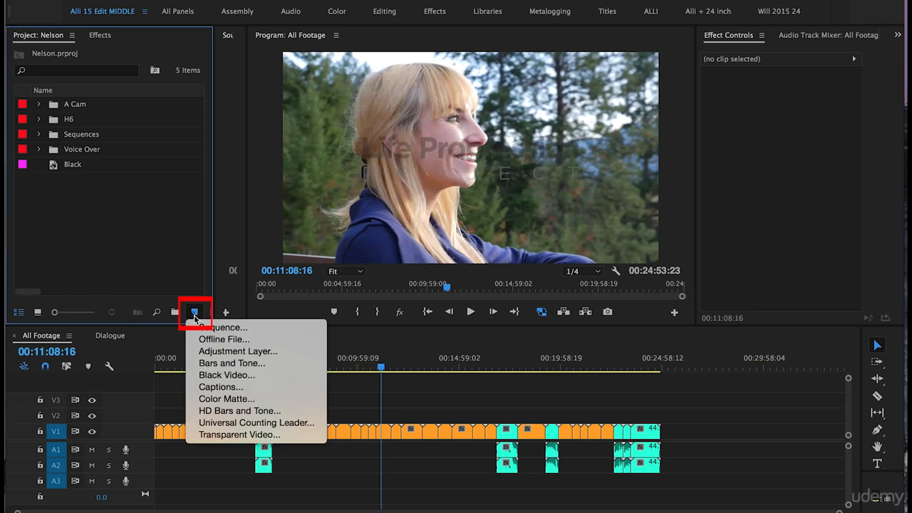
mouse_move(223, 327)
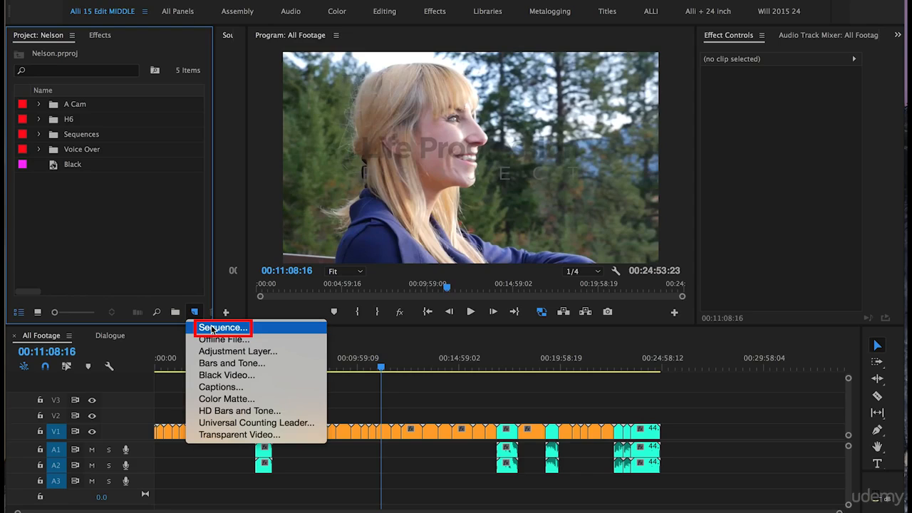
click(222, 328)
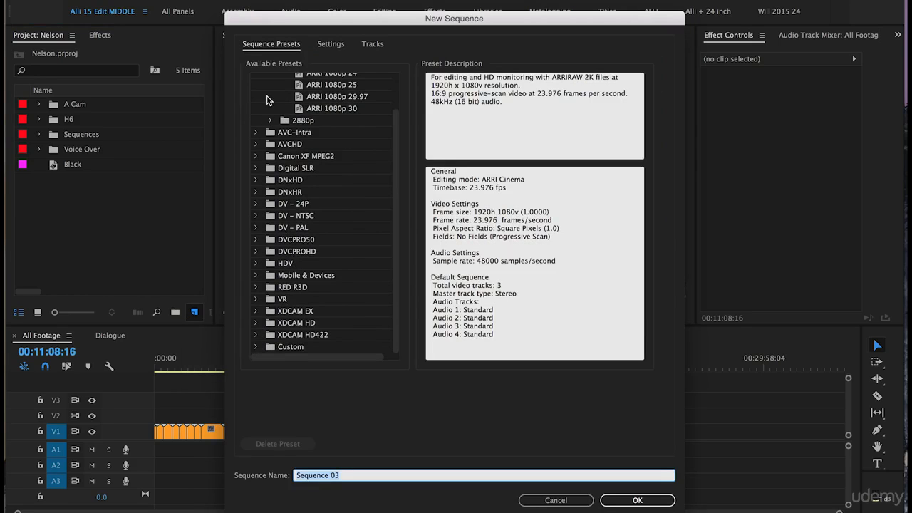
click(270, 90)
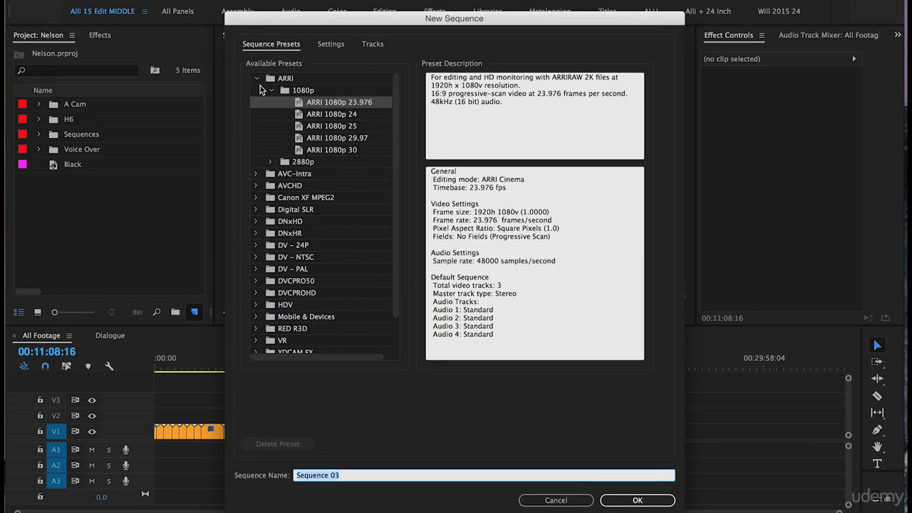
click(256, 77)
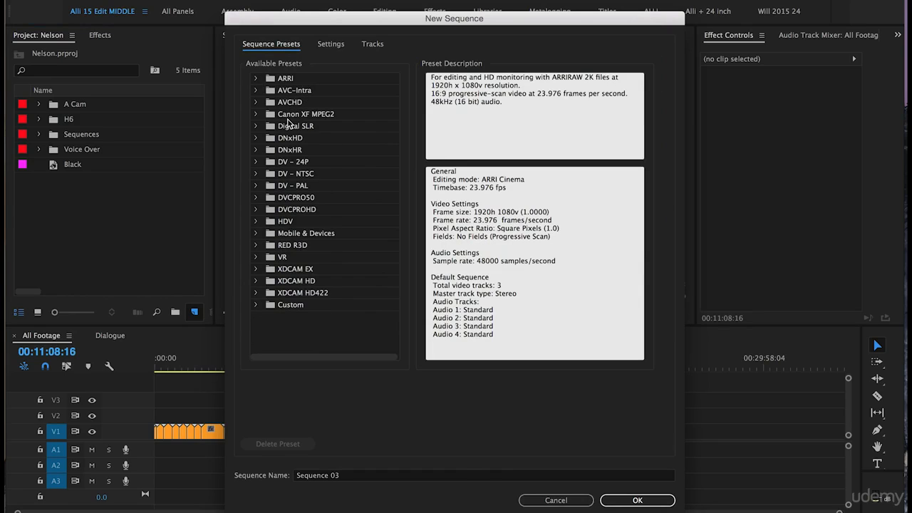
mouse_move(277, 308)
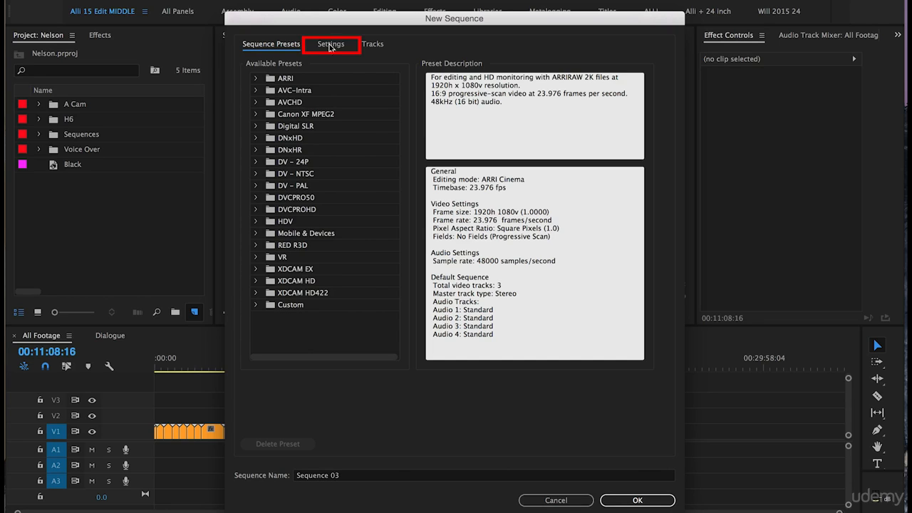
Set the sequence's Editing Mode to Custom on the Settings tab.
click(331, 43)
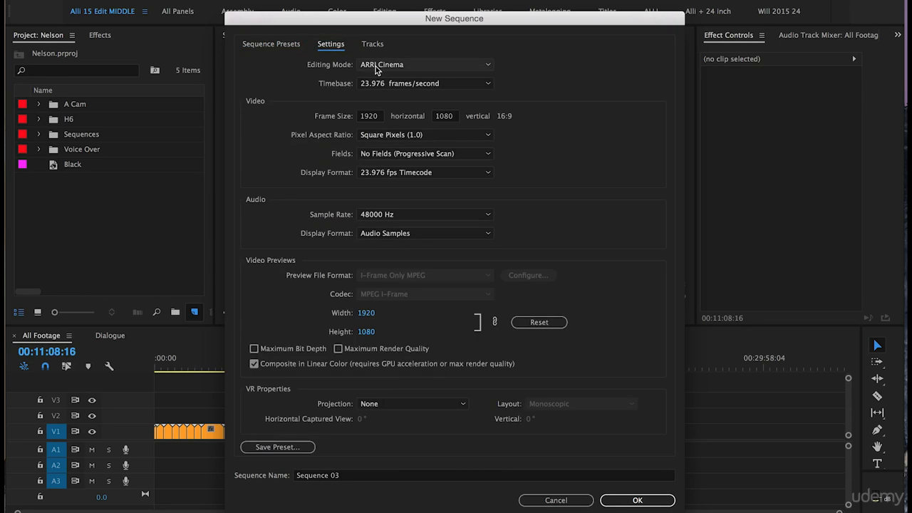
click(424, 64)
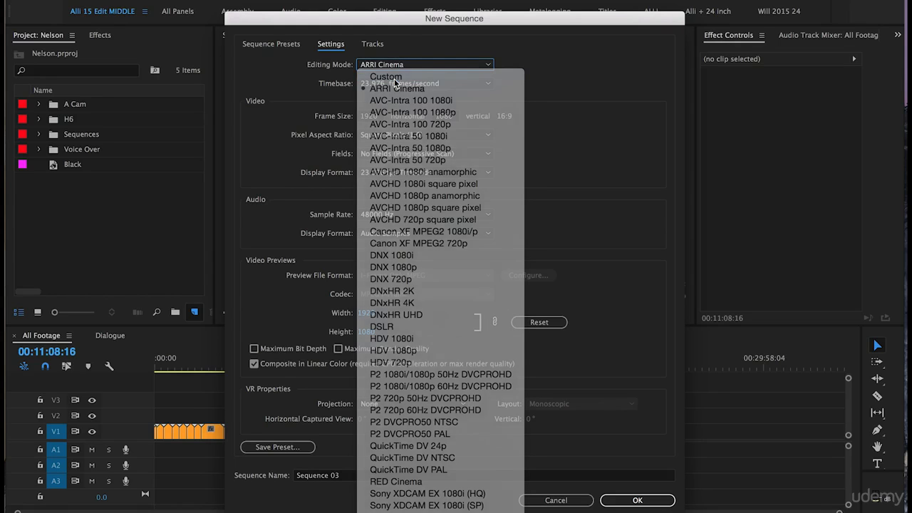
click(386, 76)
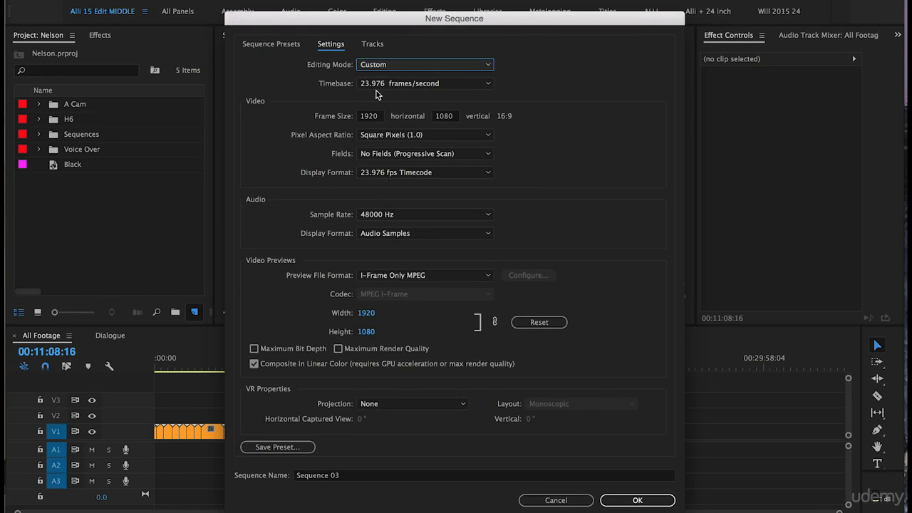
mouse_move(411, 95)
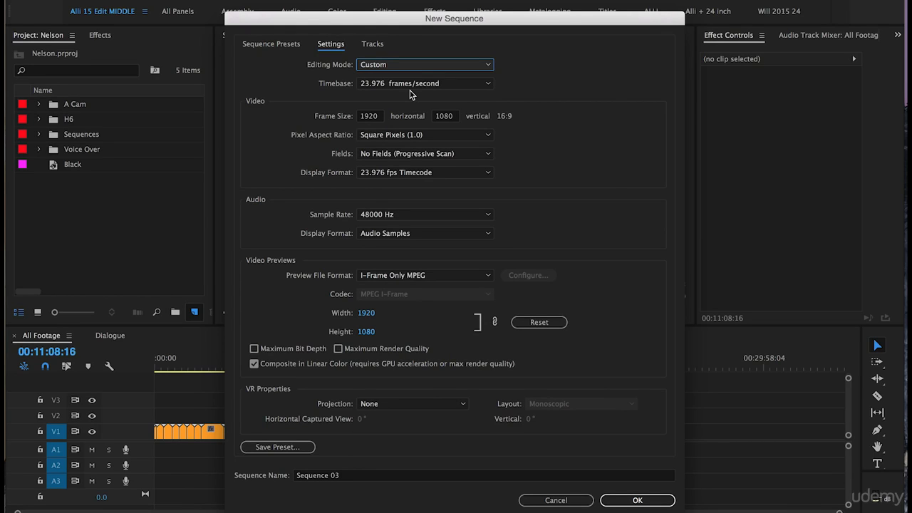
mouse_move(307, 119)
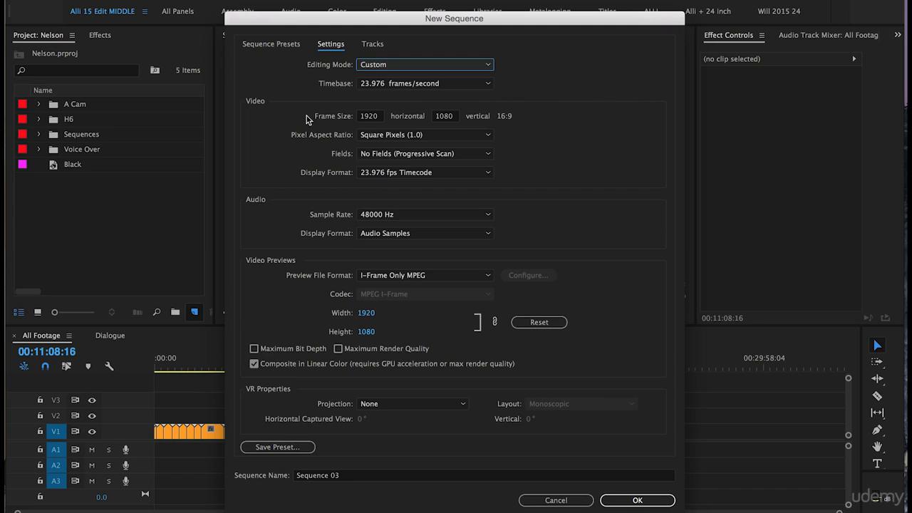
mouse_move(371, 127)
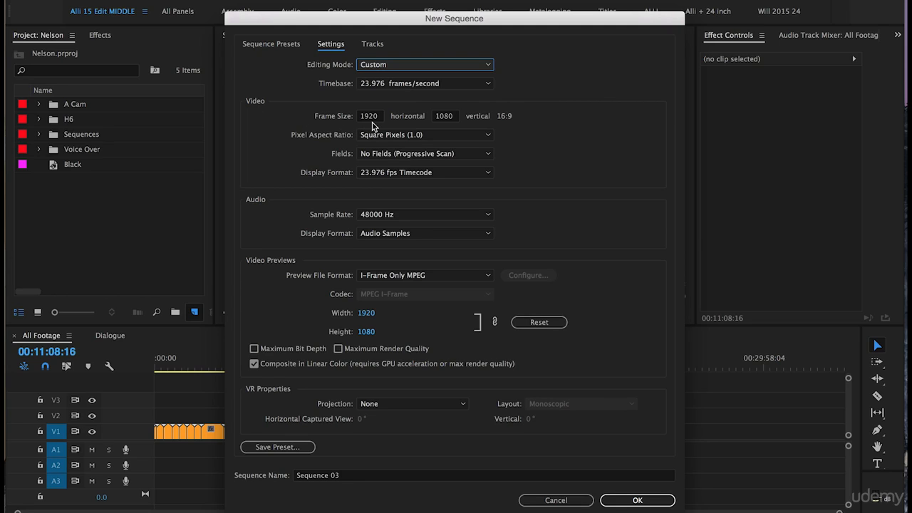
mouse_move(302, 148)
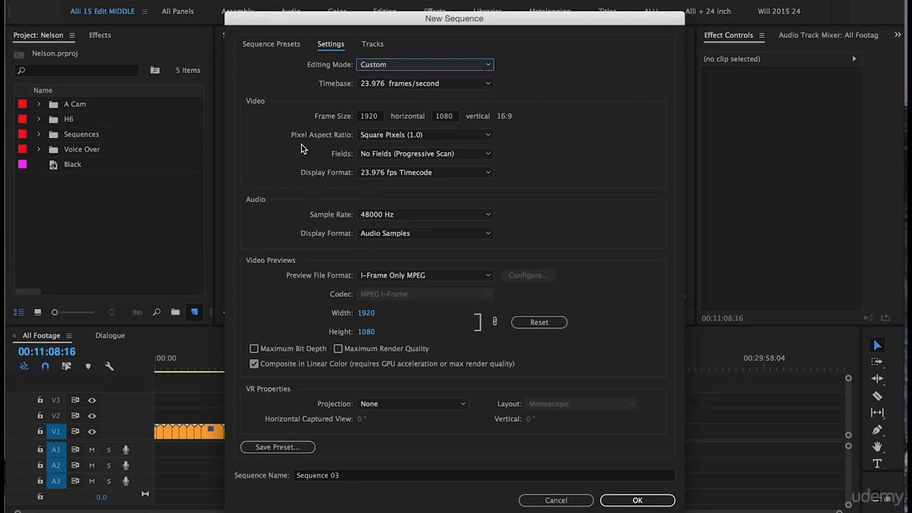
mouse_move(347, 147)
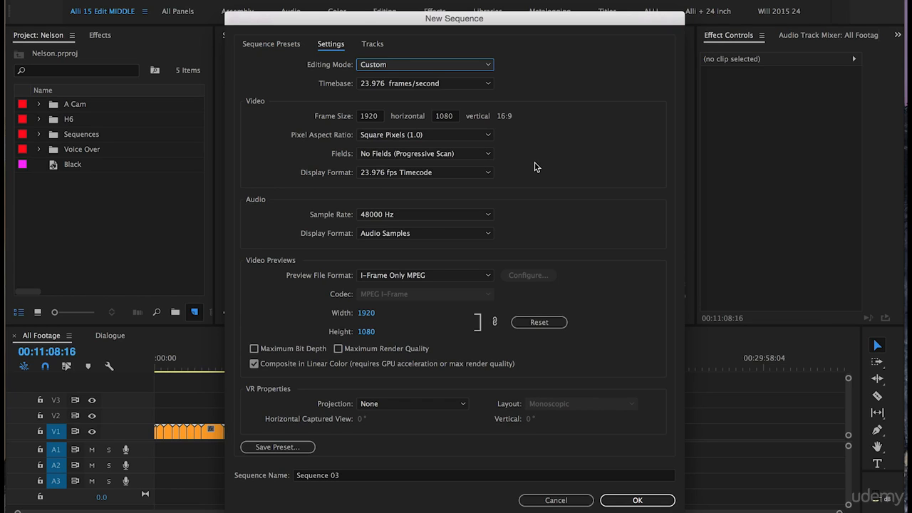
mouse_move(498, 279)
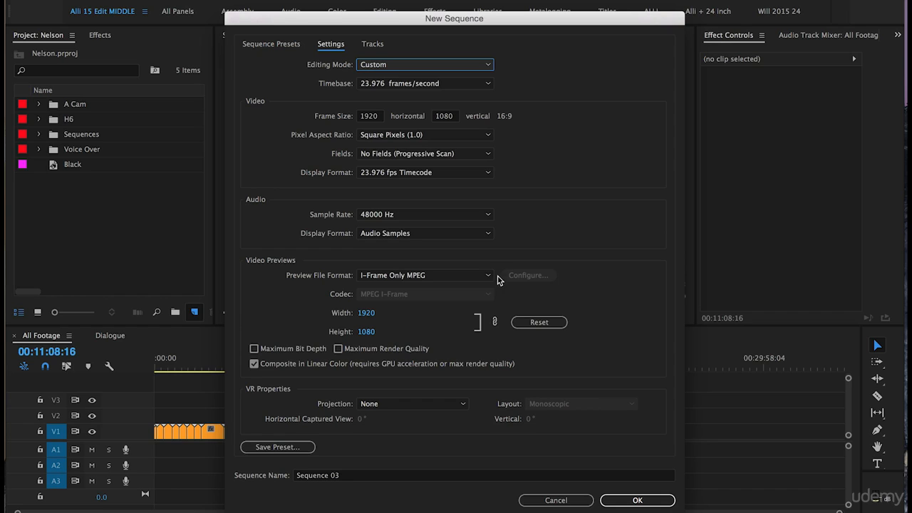
mouse_move(279, 223)
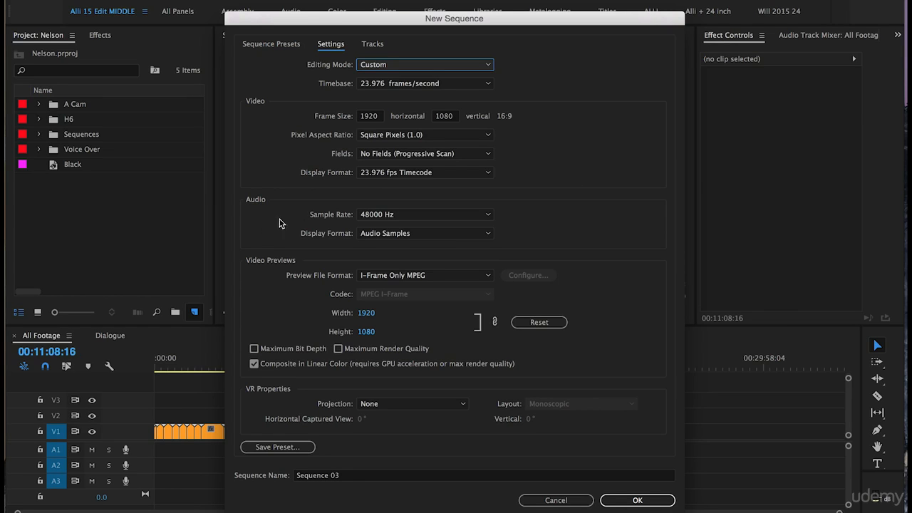
mouse_move(607, 205)
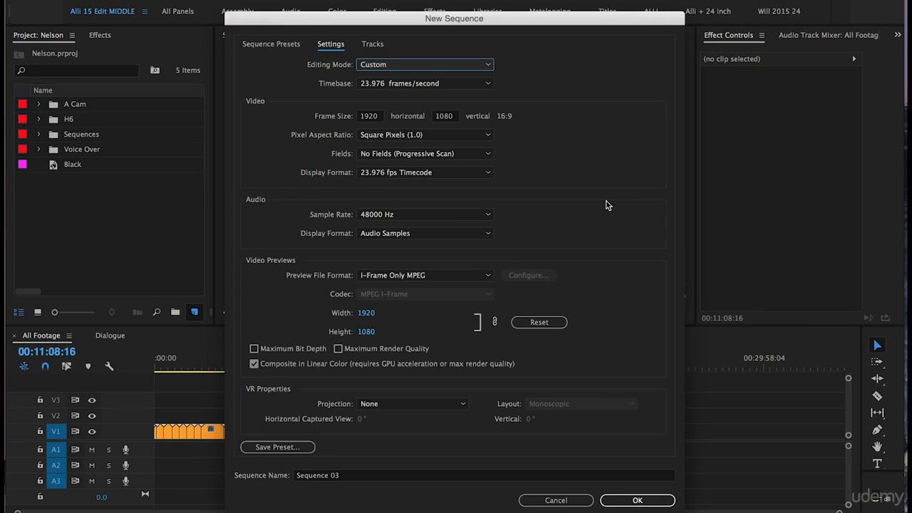
mouse_move(263, 256)
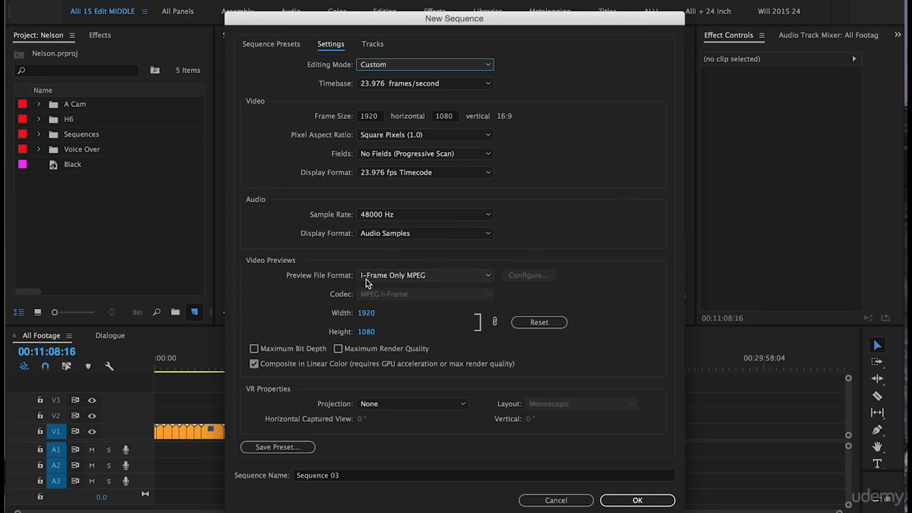
mouse_move(312, 337)
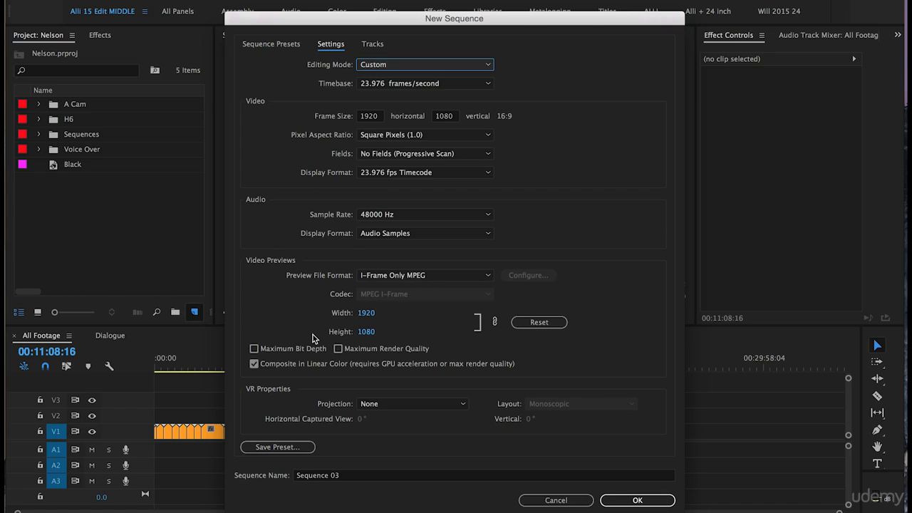
mouse_move(302, 323)
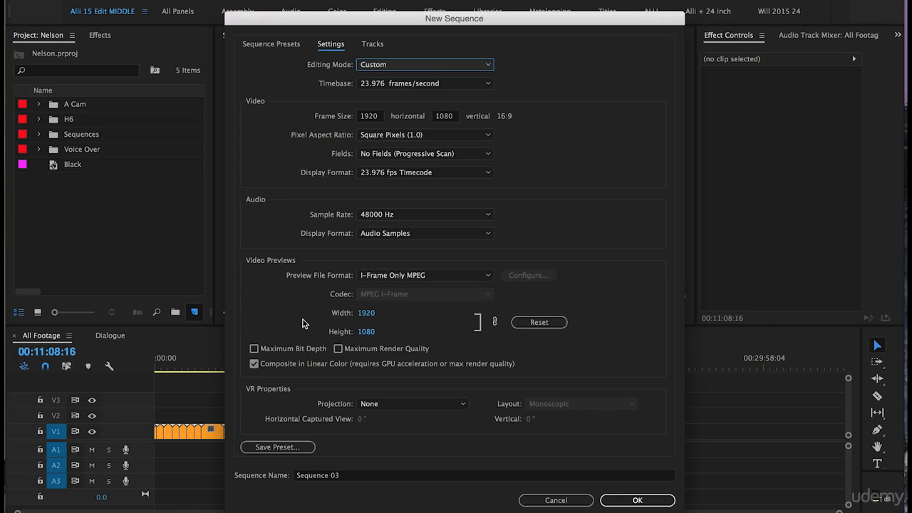
mouse_move(269, 319)
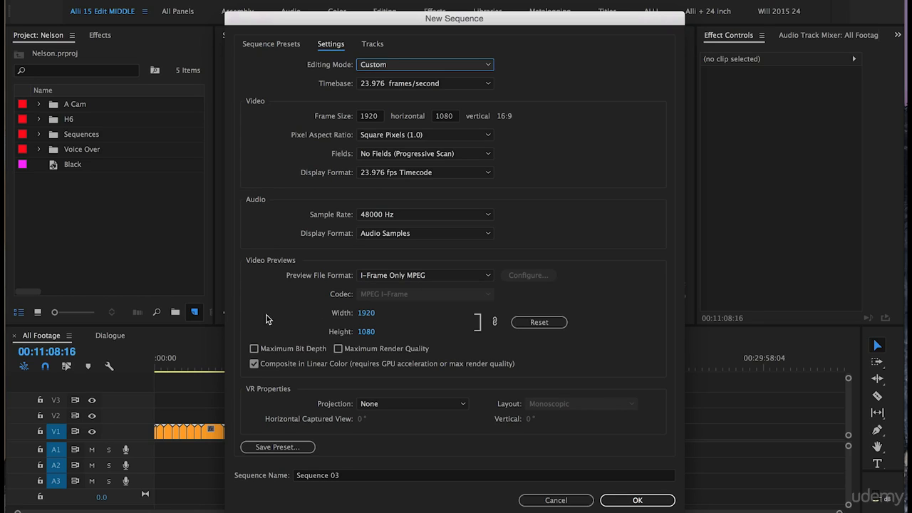
mouse_move(354, 373)
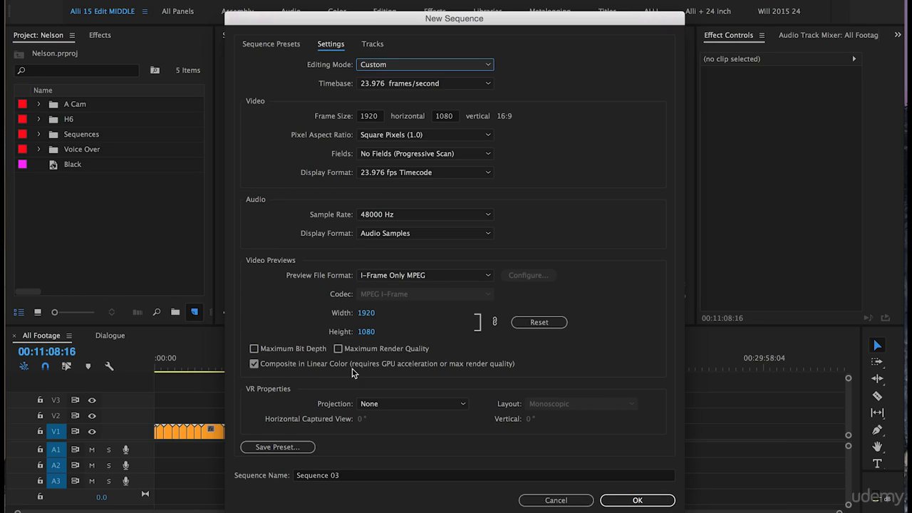
mouse_move(314, 398)
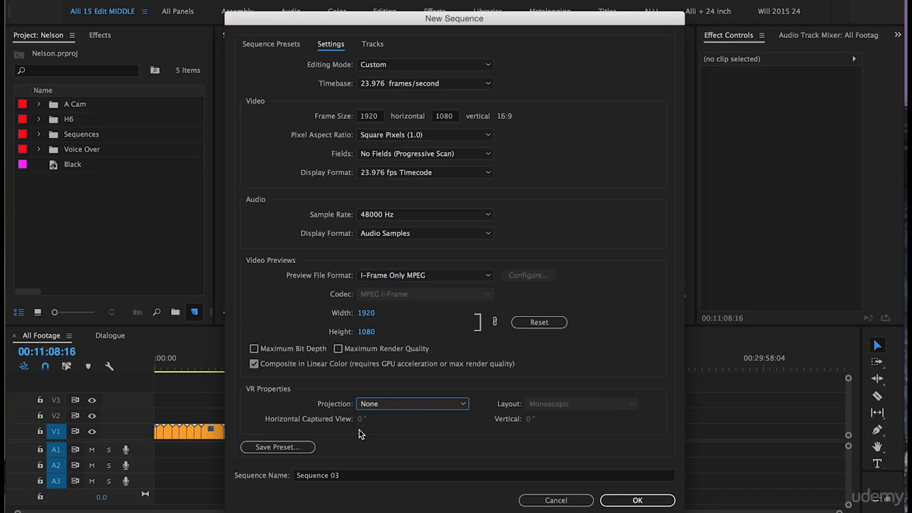
mouse_move(369, 392)
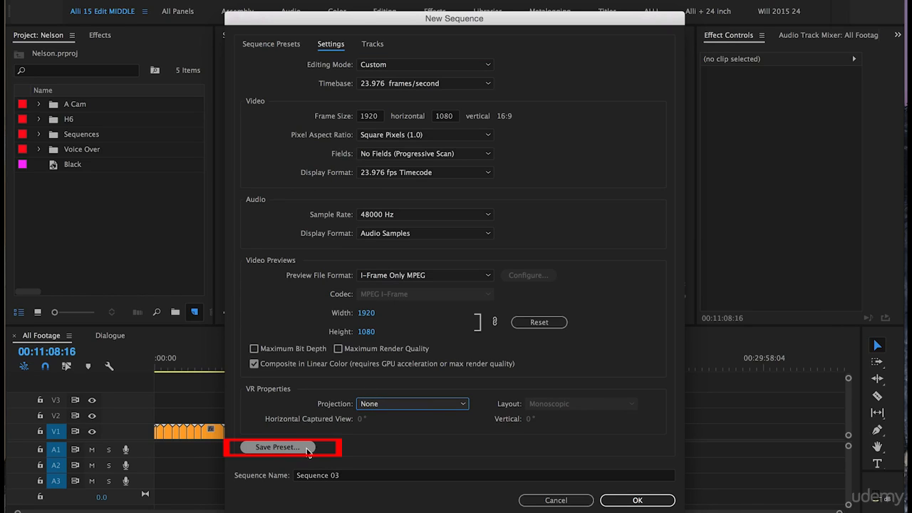
Open Save Preset and enter the name '1920 x 1080 23.98'.
click(277, 446)
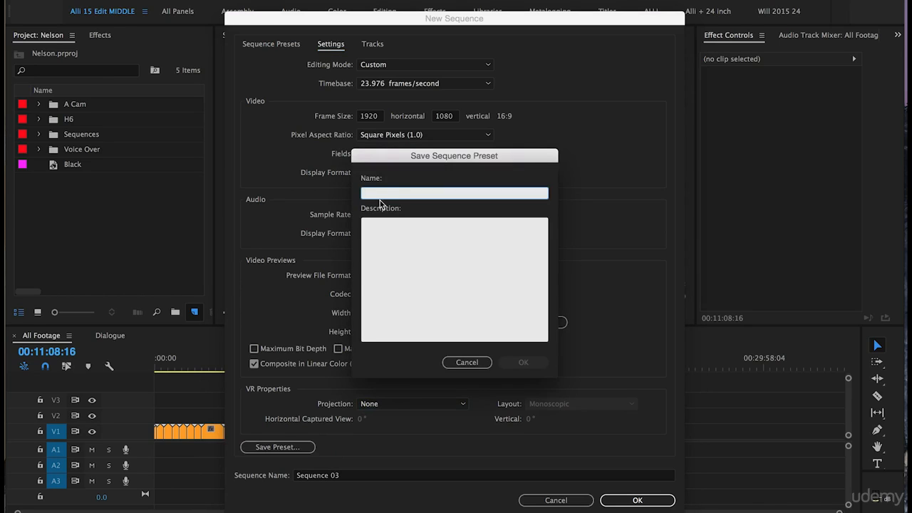
text(1)
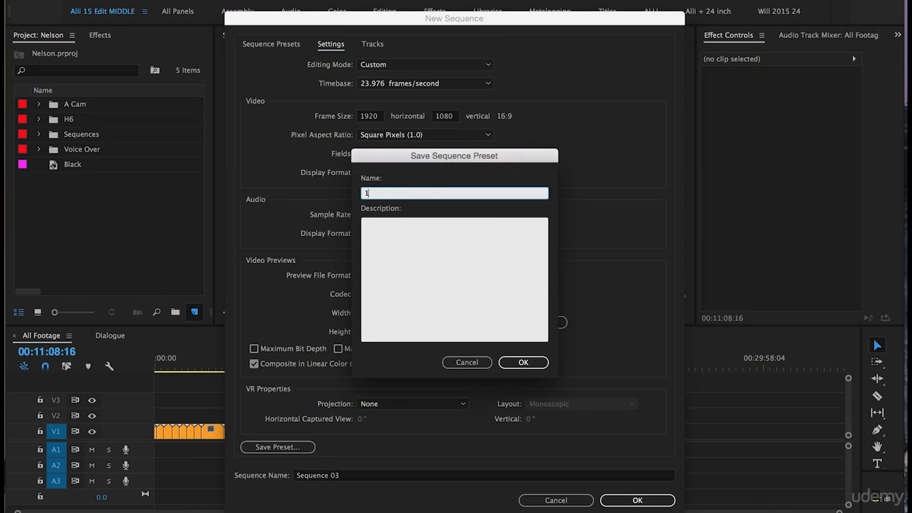
text(1920 x 1080)
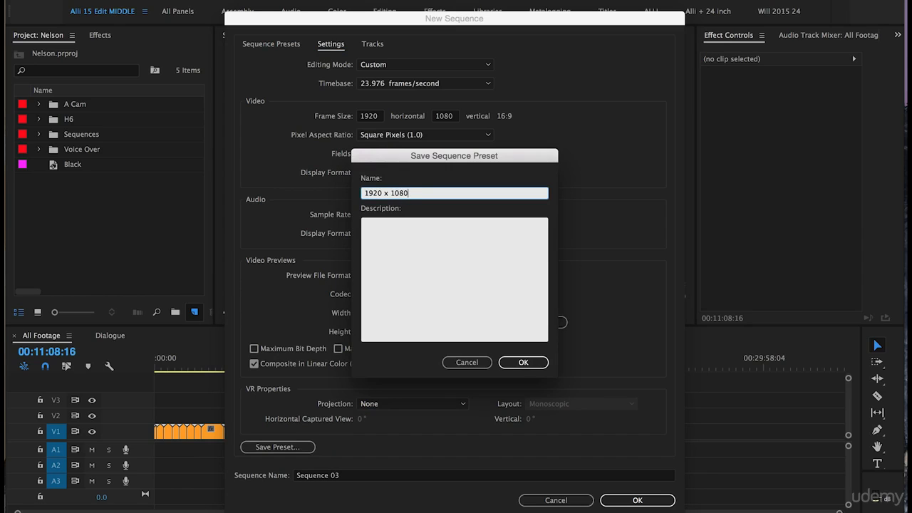
text(23.)
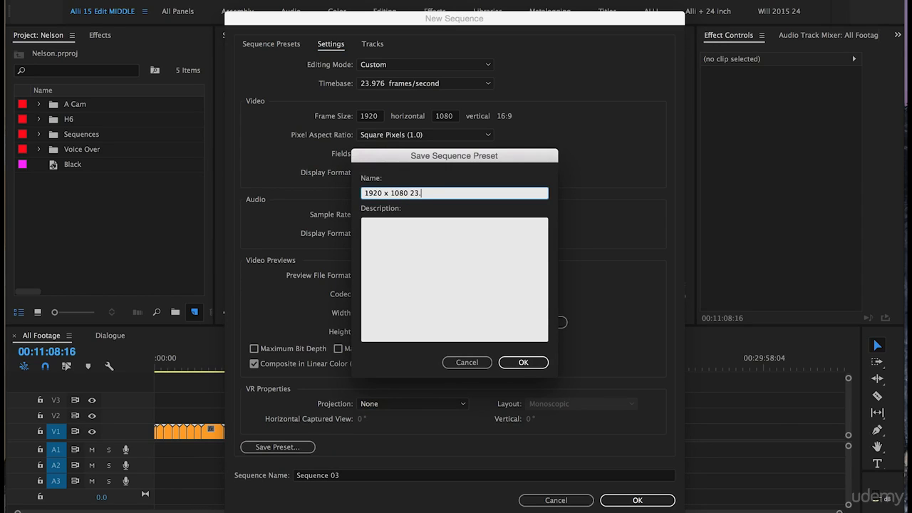
text(98)
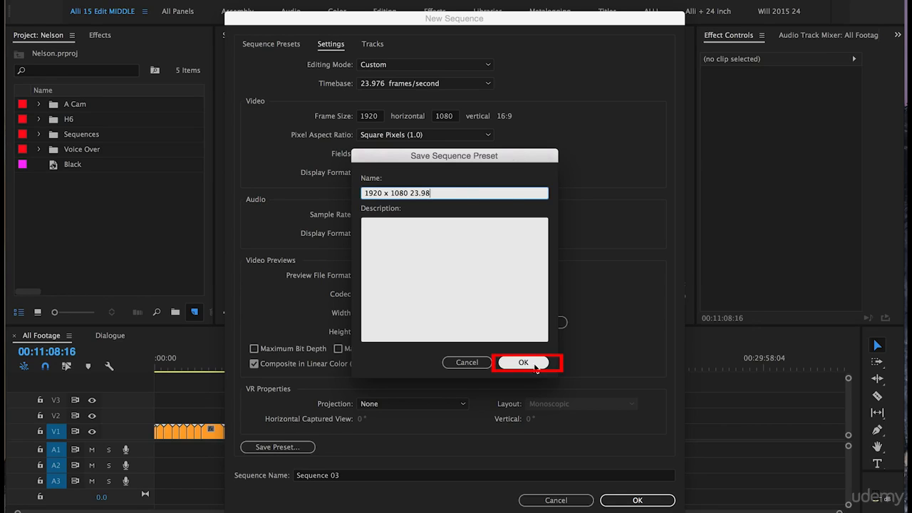
Confirm the '1920 x 1080 23.98' preset and expand the Custom presets folder.
click(523, 362)
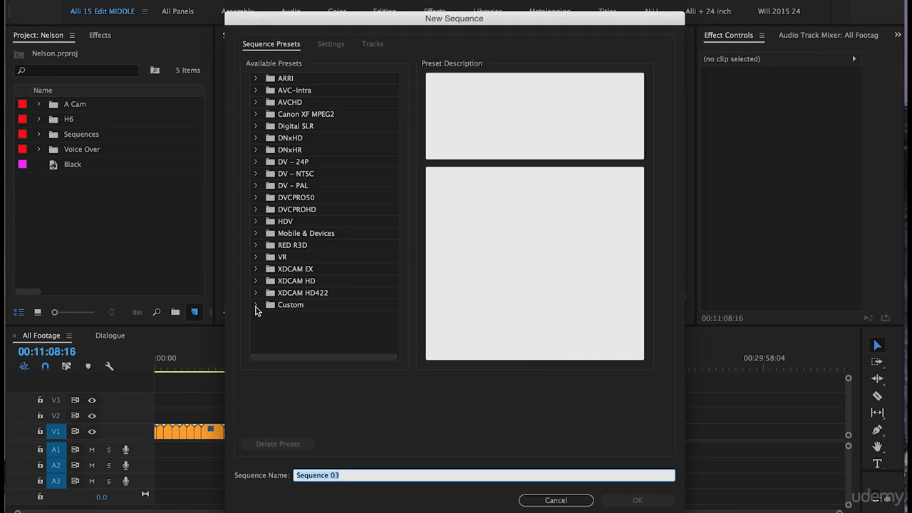
mouse_move(281, 310)
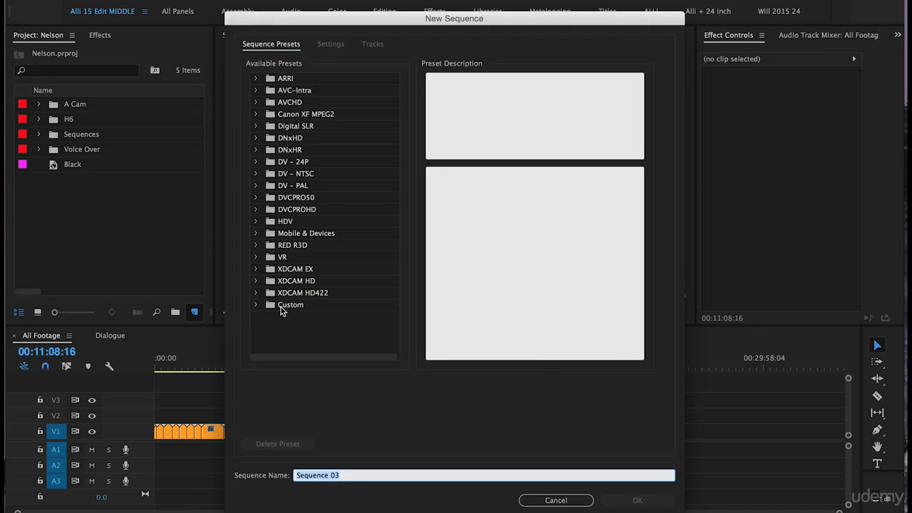
click(255, 304)
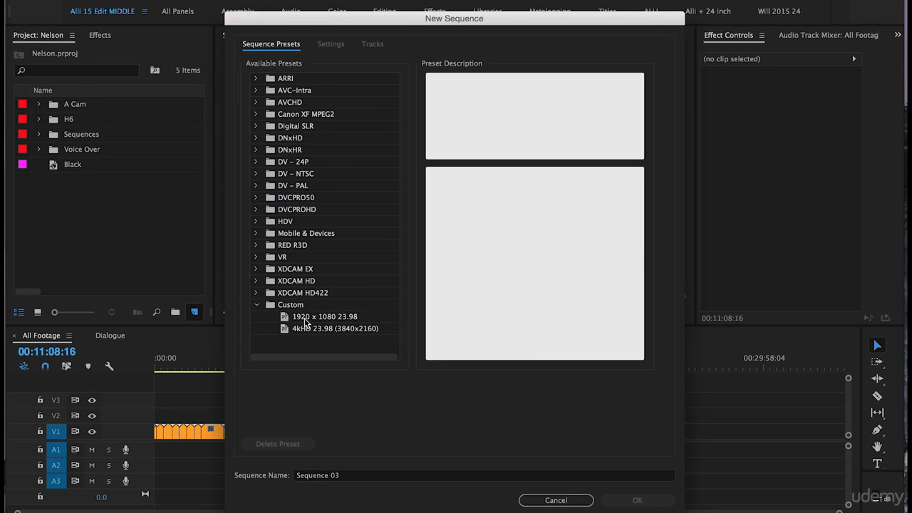
mouse_move(278, 323)
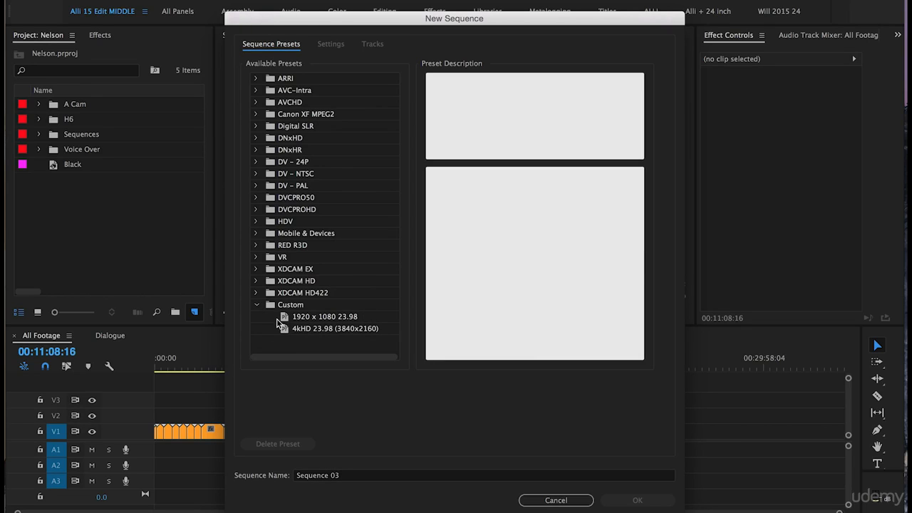